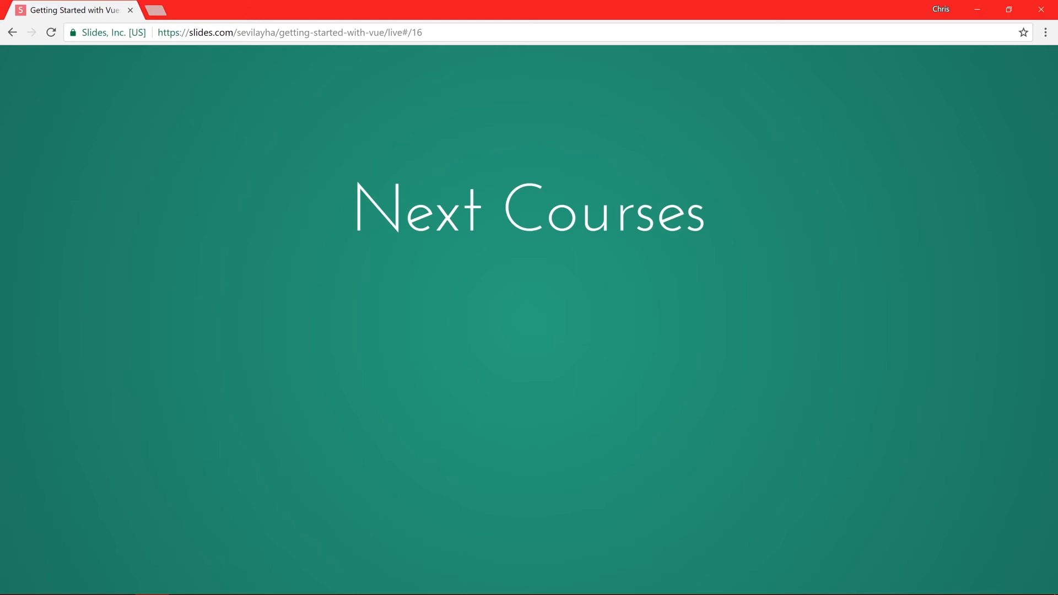
# Advance the Next Courses slide to reveal its first bullet, 'Routing'
pyautogui.press('Right')
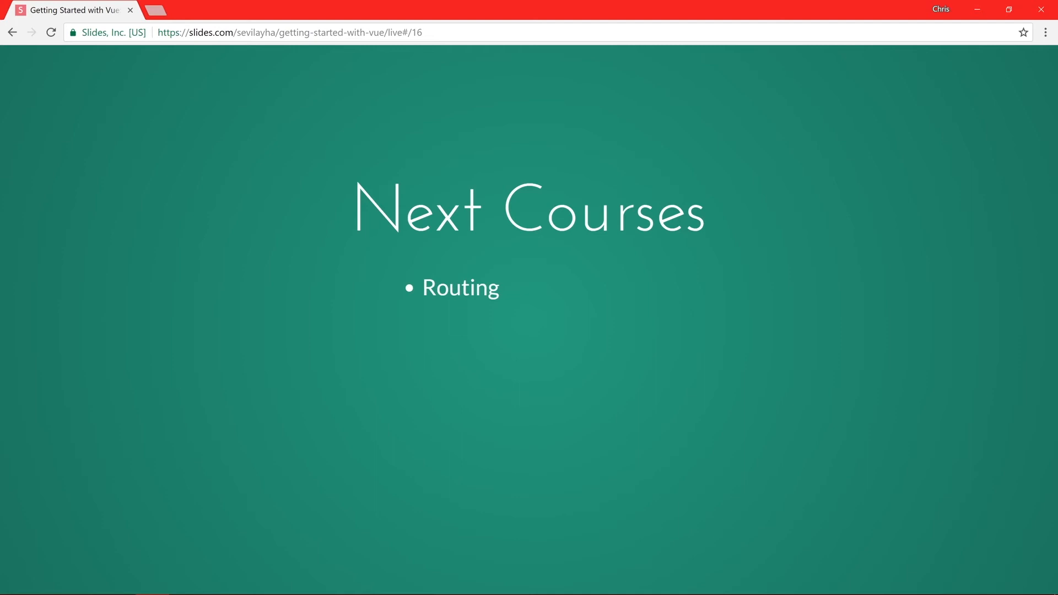